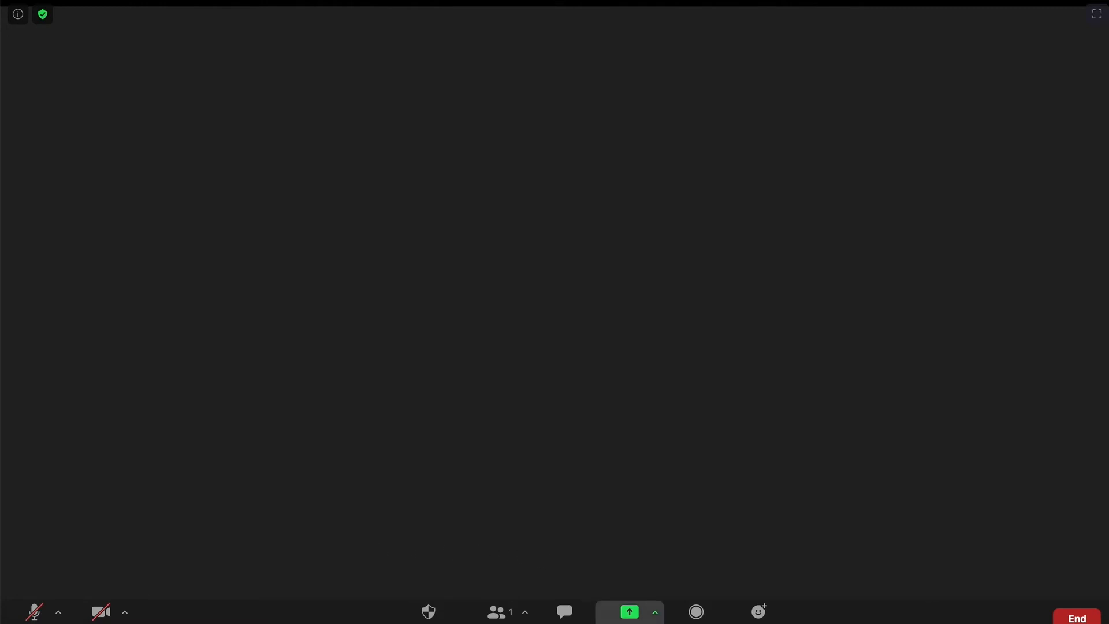
Open Zoom's Share Screen picker from the meeting toolbar.
{"action": "left_click", "coordinate": [628, 612]}
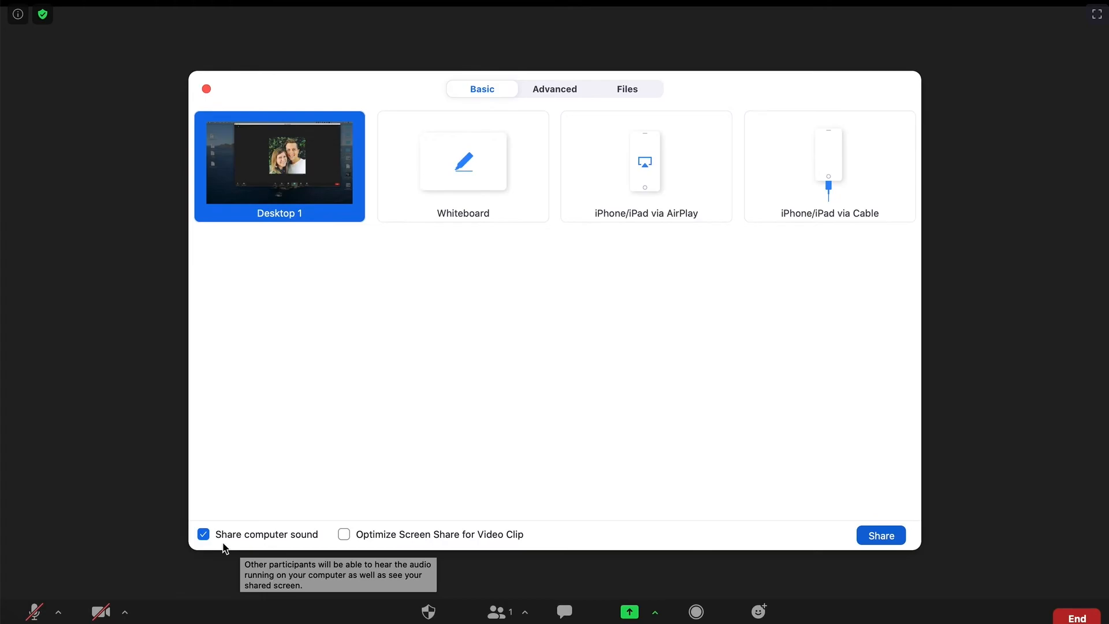